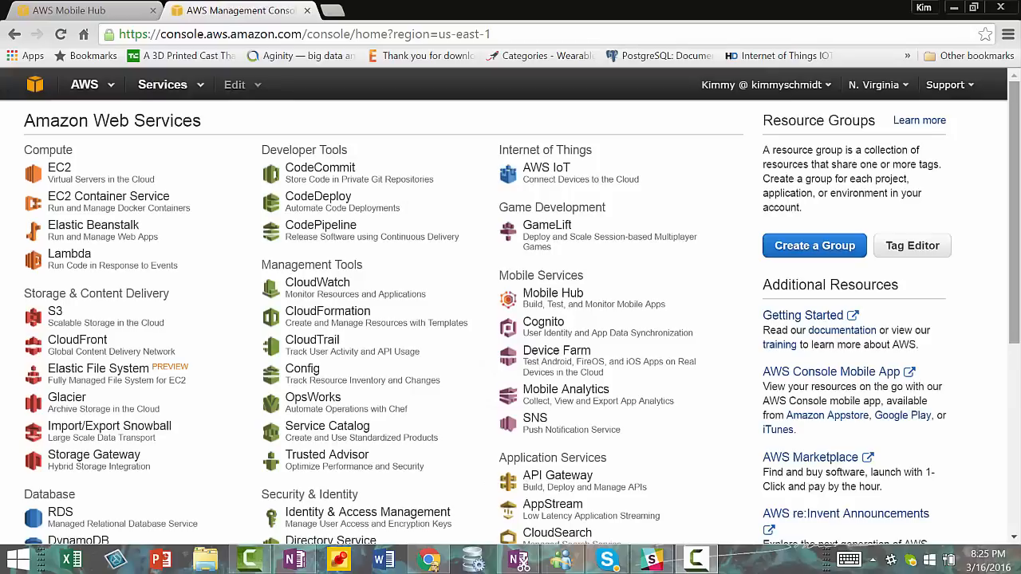
mouse_move(543, 327)
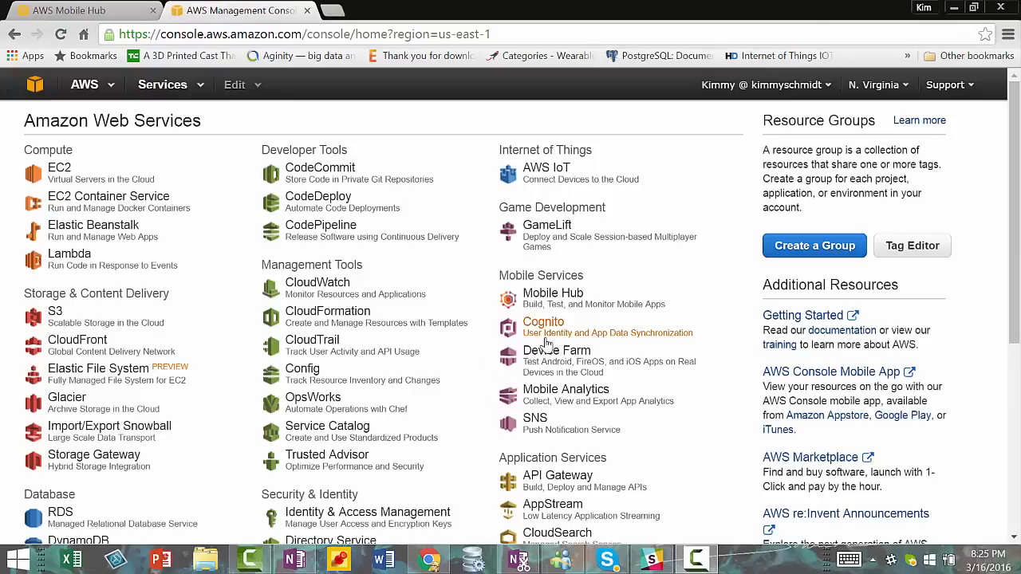
Step: Open Amazon Cognito from the Mobile Services section of the console home
click(543, 321)
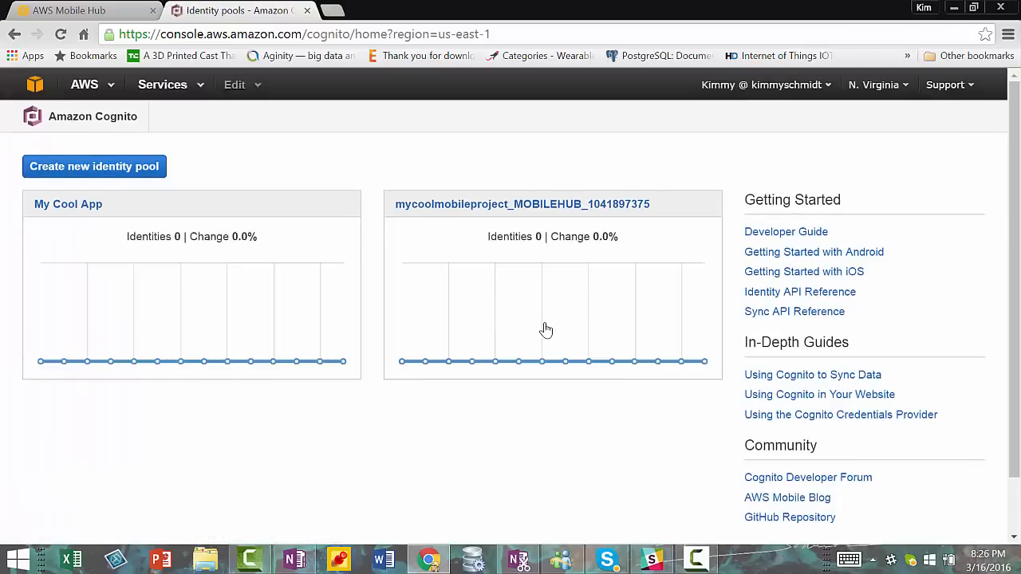
mouse_move(465, 477)
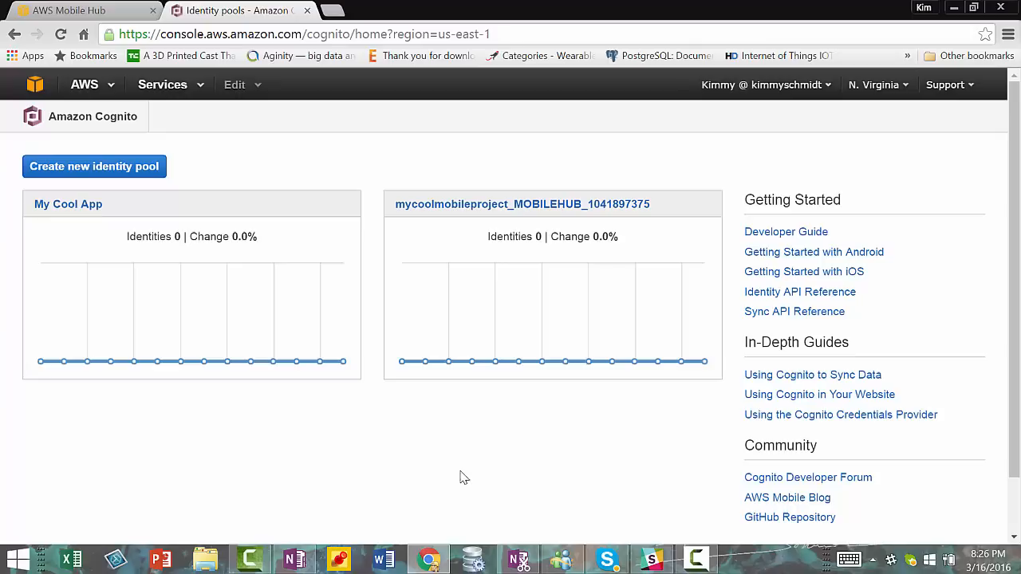
mouse_move(50, 149)
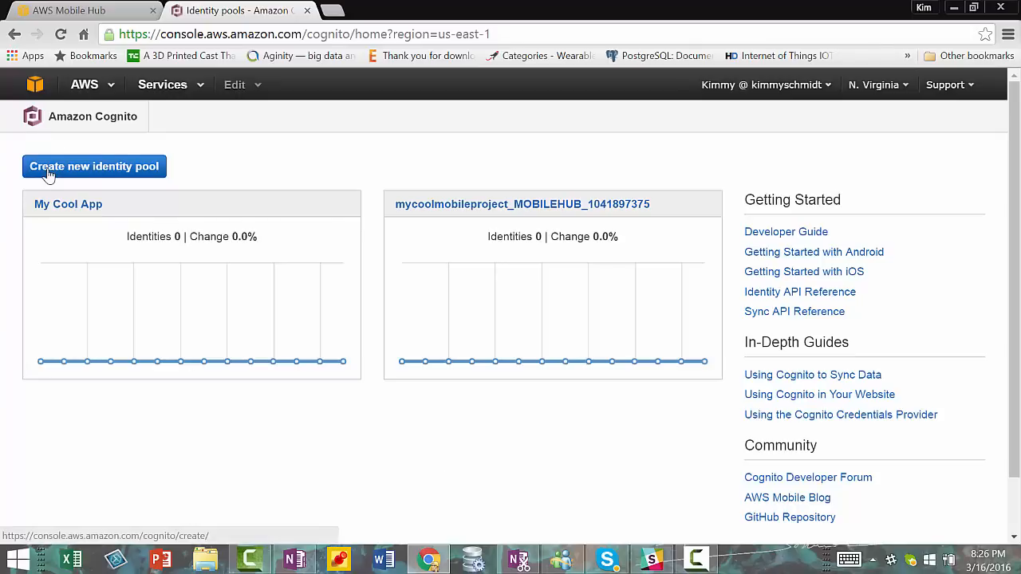
click(94, 166)
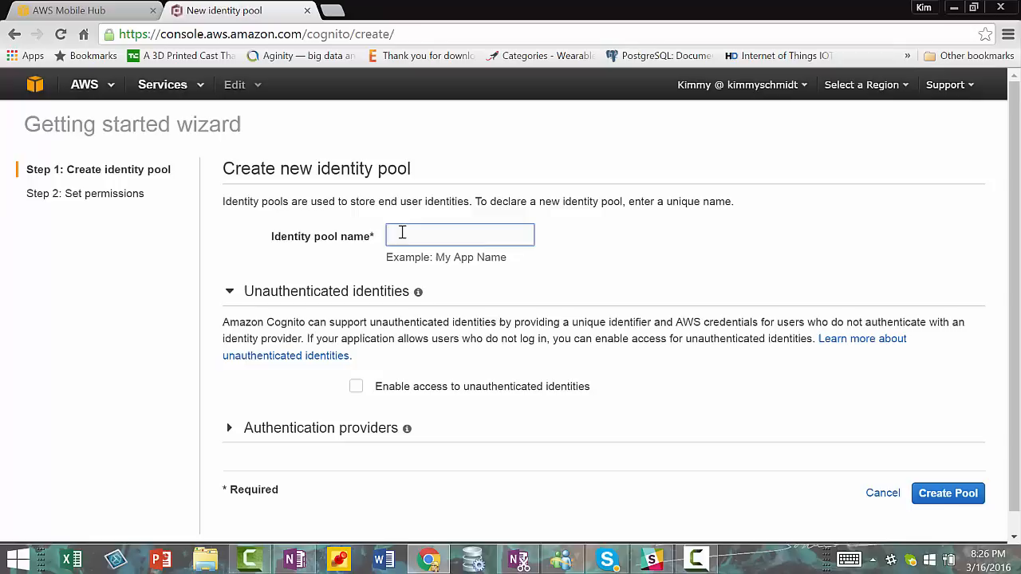
text(mypool)
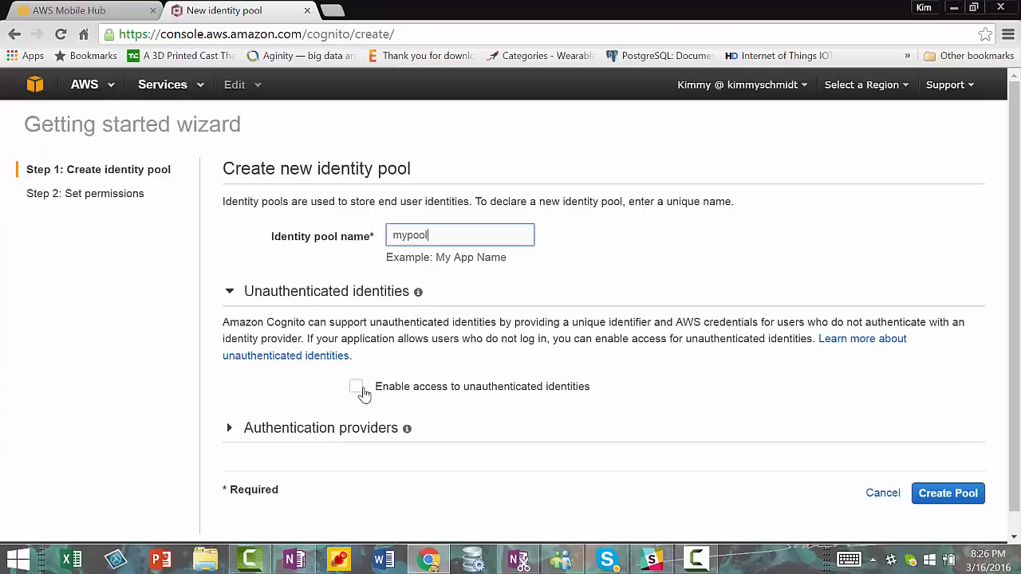
mouse_move(291, 426)
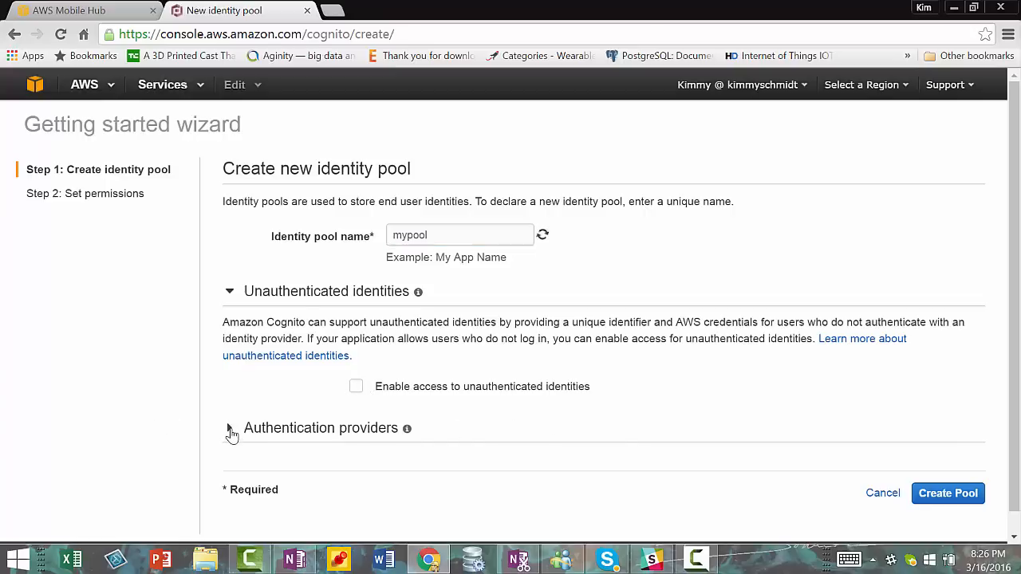
click(229, 429)
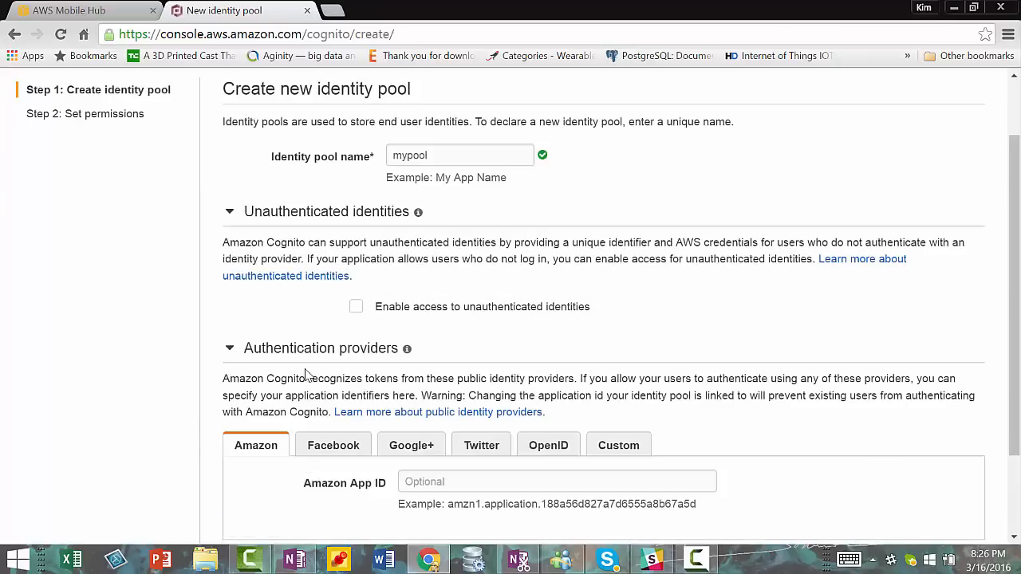
mouse_move(496, 437)
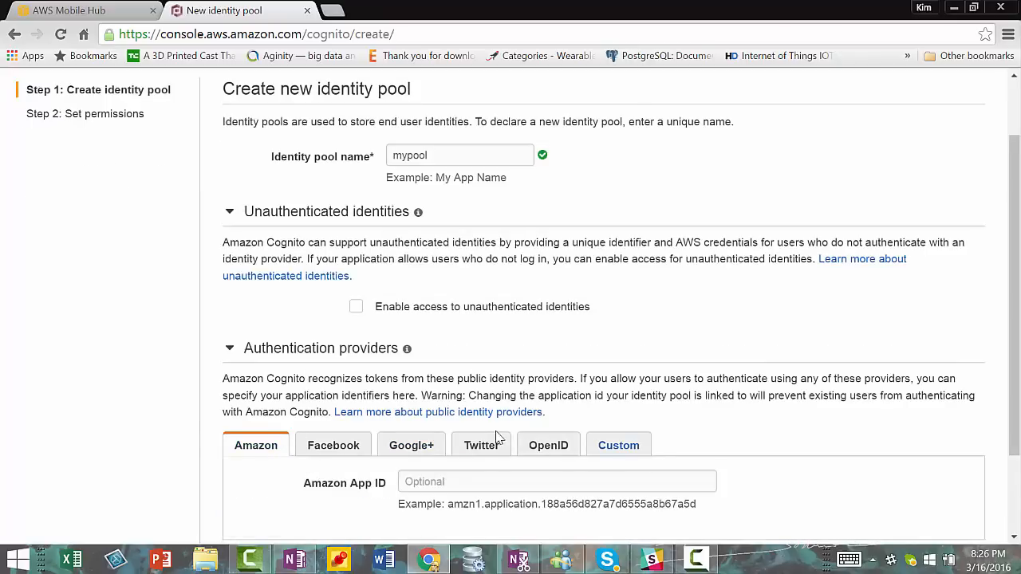
click(332, 445)
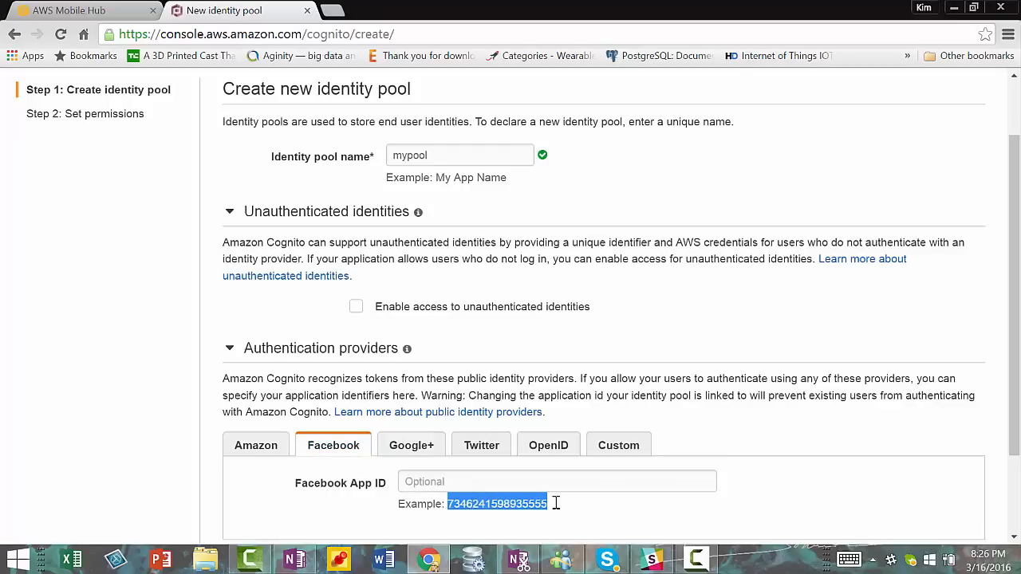
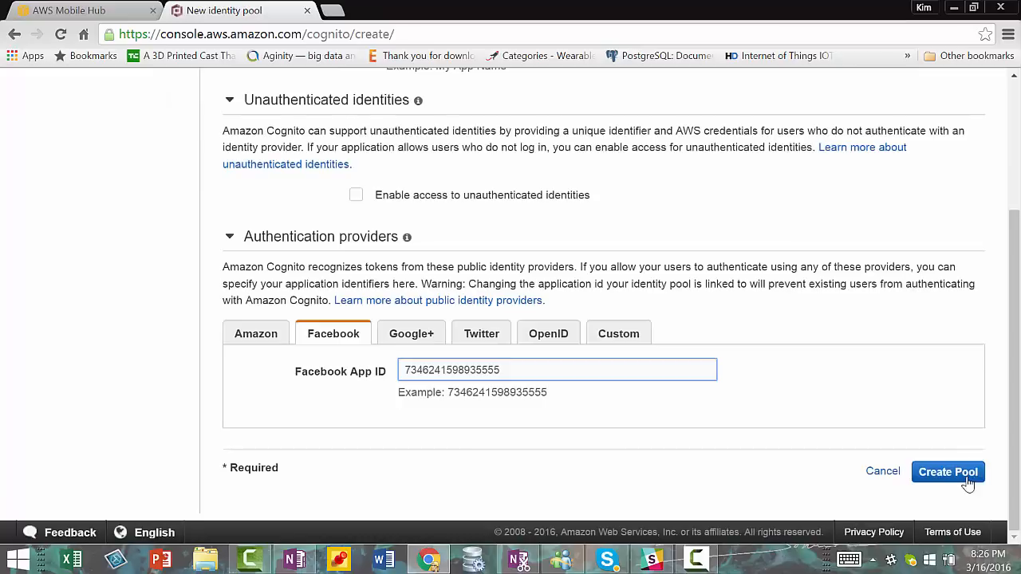
click(948, 471)
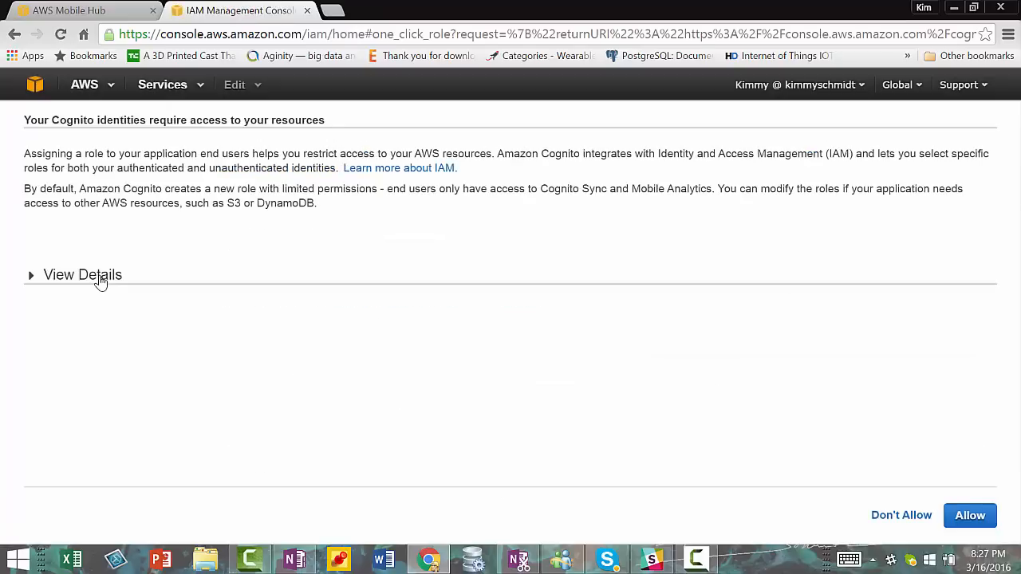
Step: Review the role details and policy document, then allow creation of mypool's IAM roles
click(82, 275)
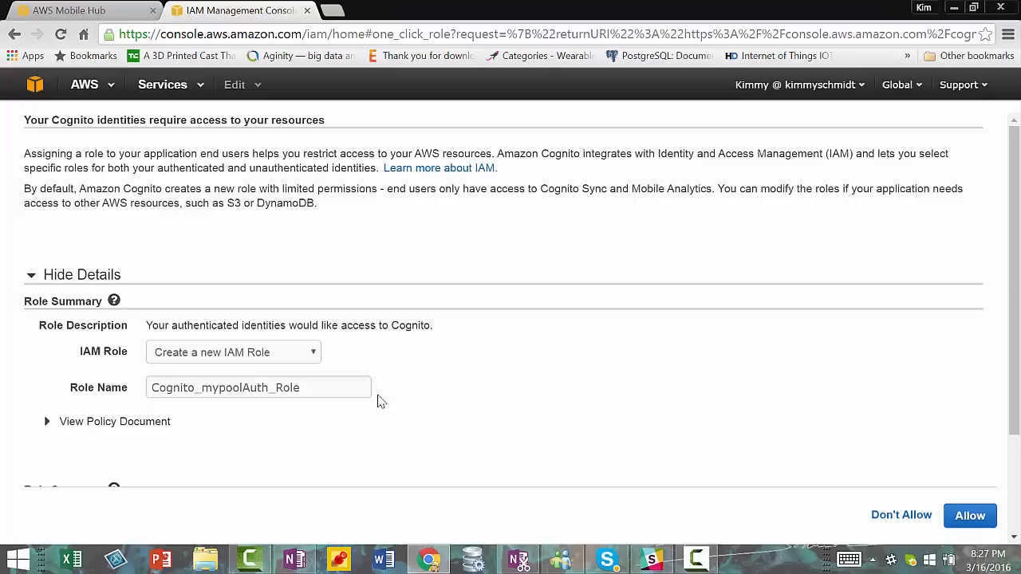
mouse_move(278, 359)
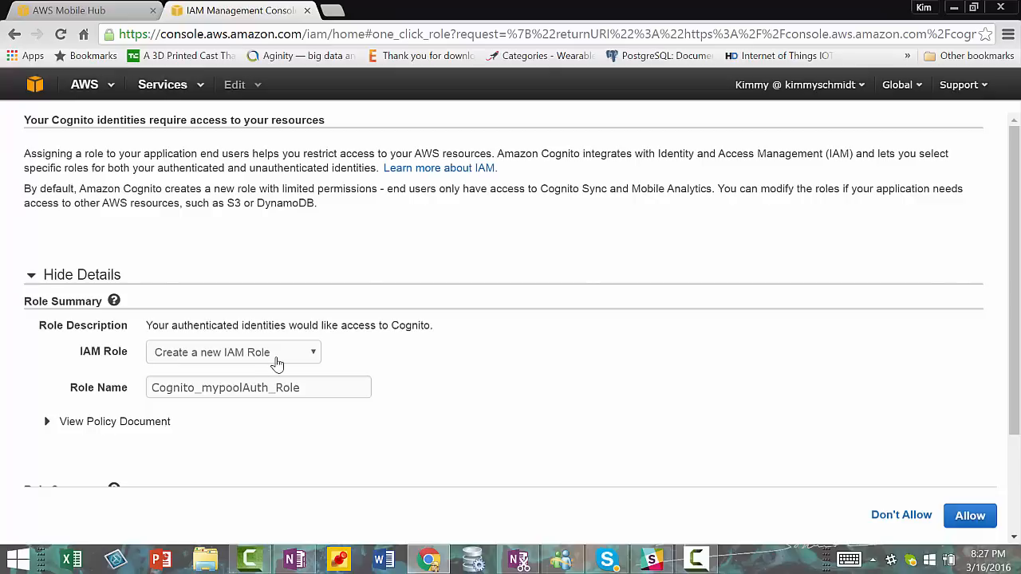
click(114, 421)
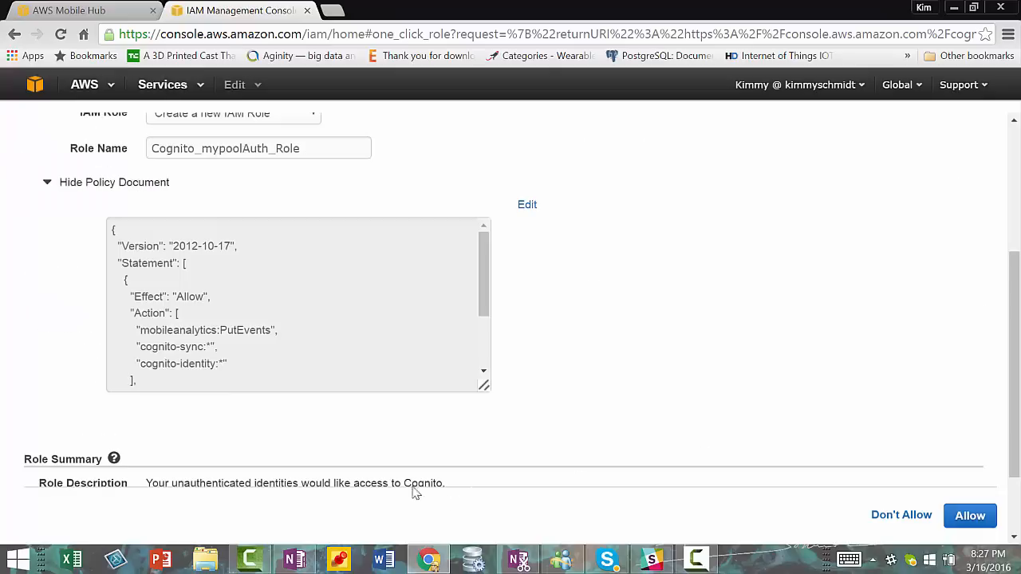
mouse_move(191, 430)
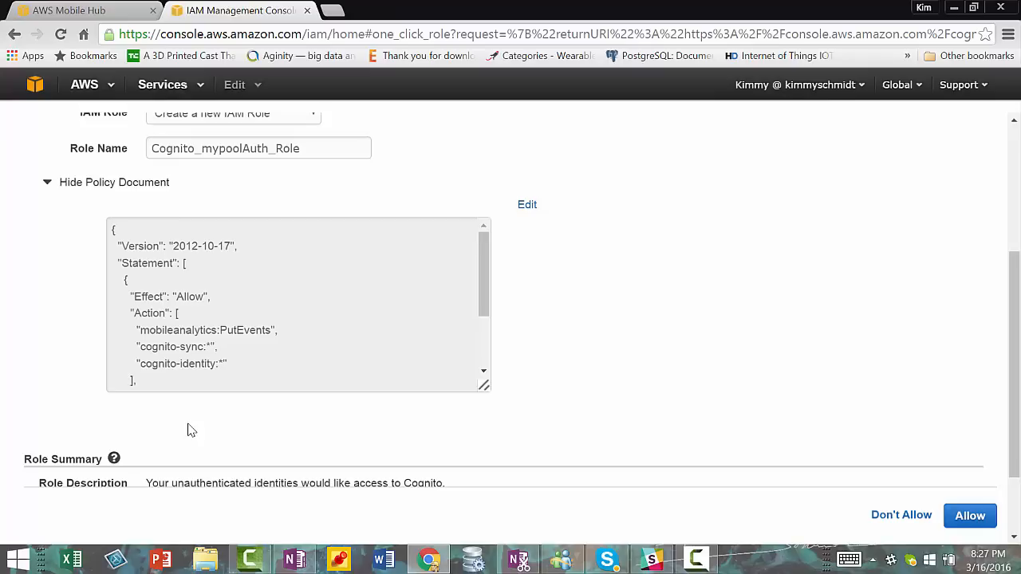
mouse_move(267, 439)
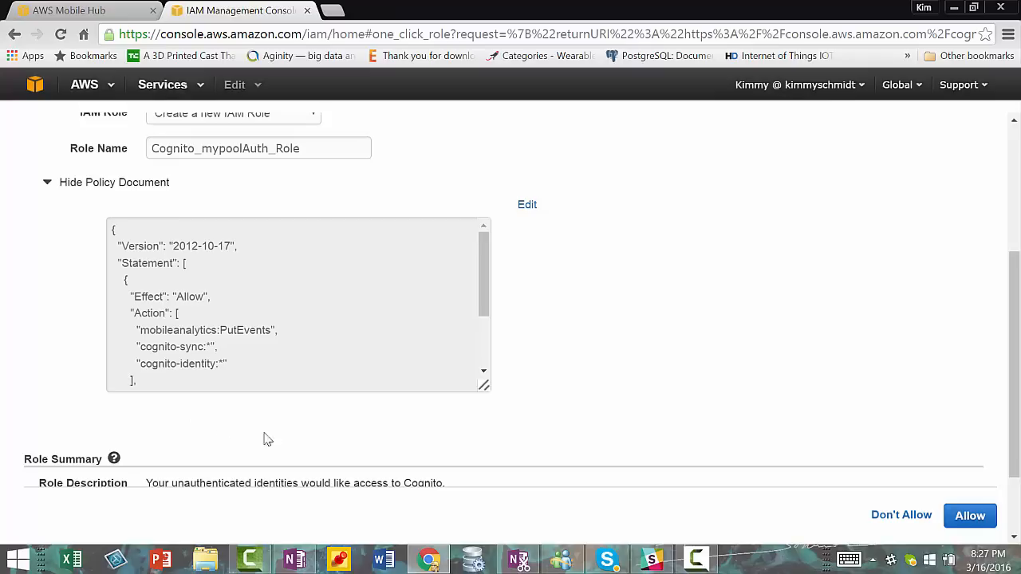
mouse_move(885, 498)
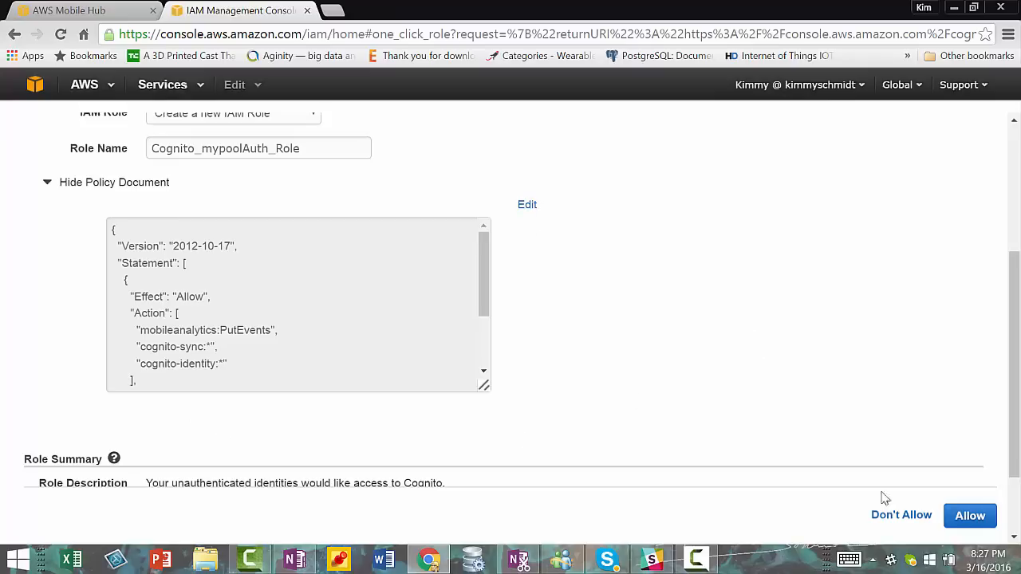
click(970, 516)
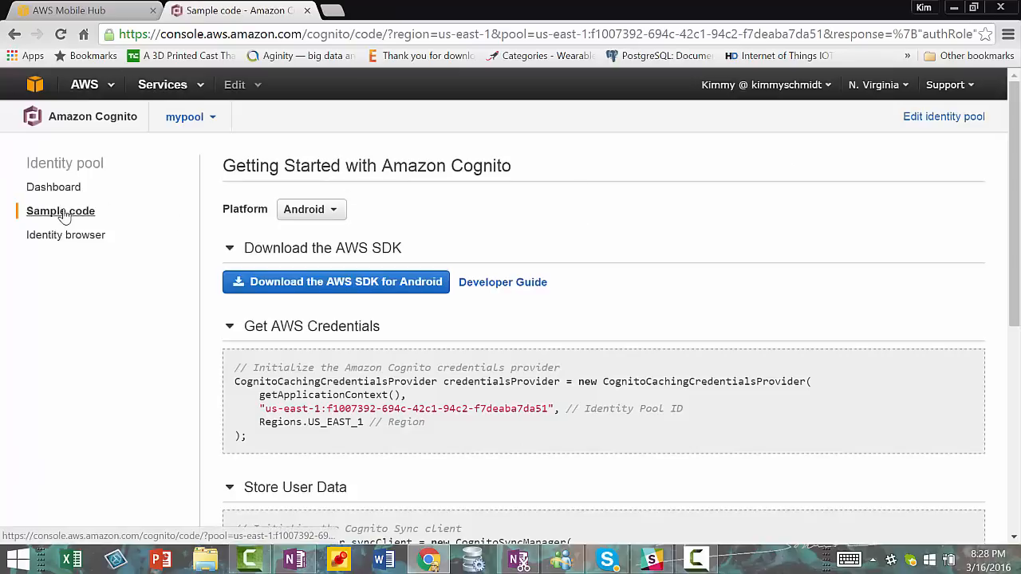
click(60, 211)
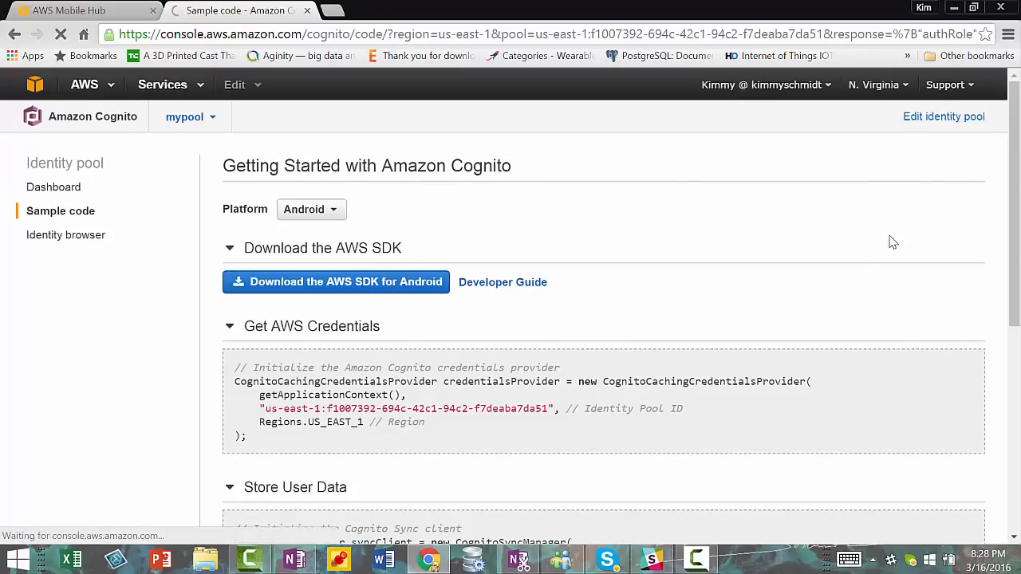
Step: Open mypool's Edit identity pool page and scroll down to Push synchronization
click(944, 116)
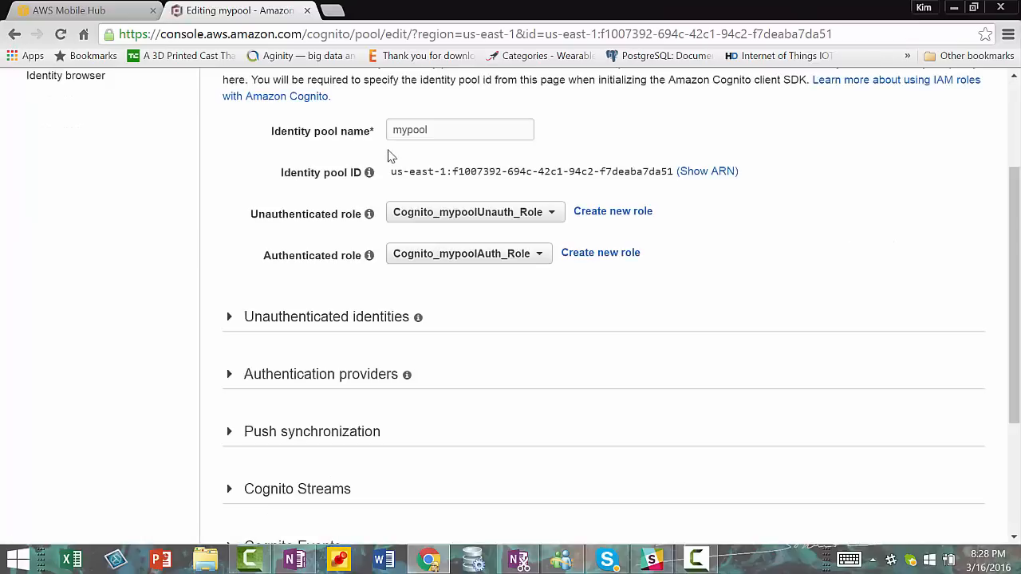
mouse_move(665, 171)
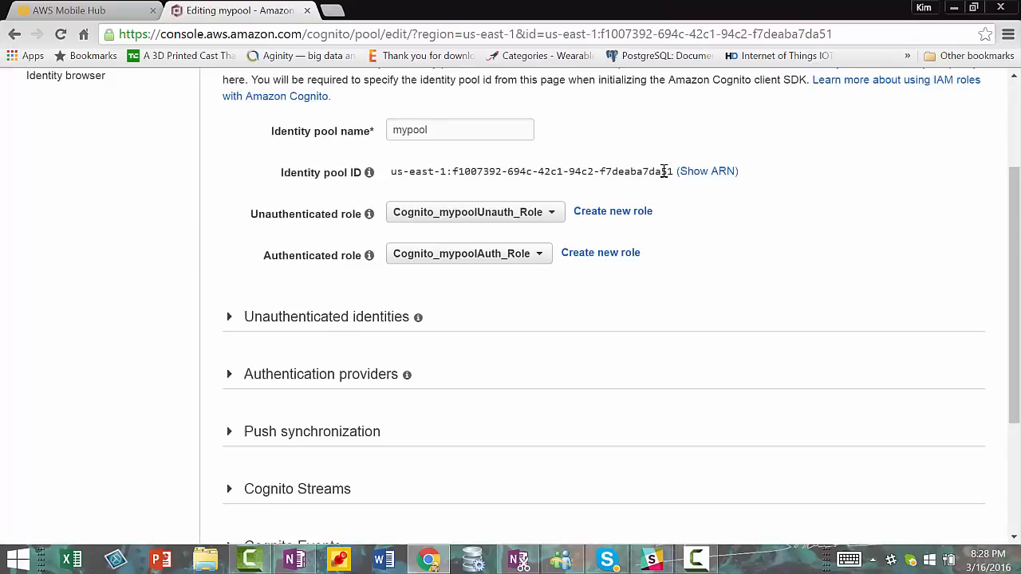
scroll(down, 3)
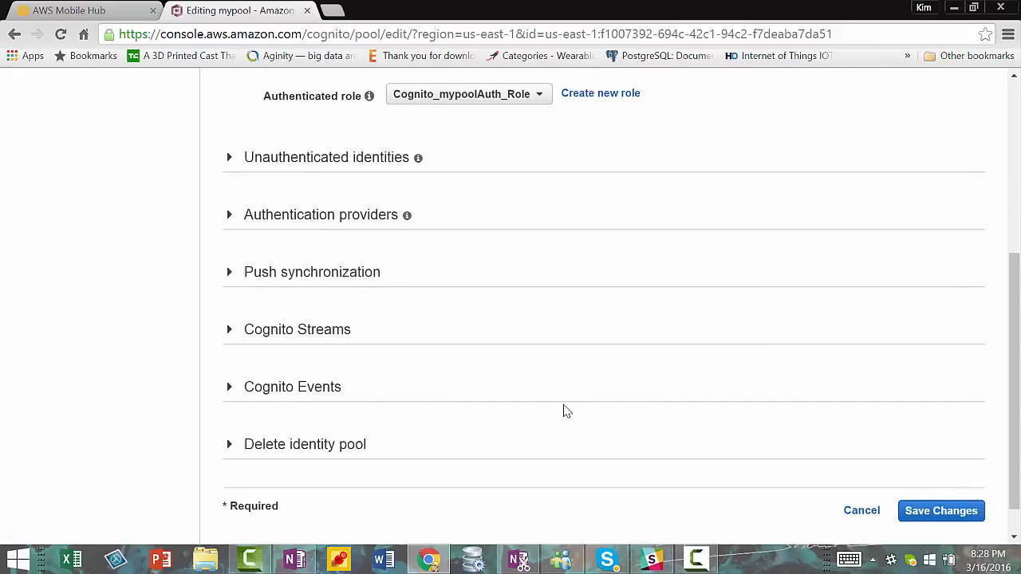
mouse_move(232, 274)
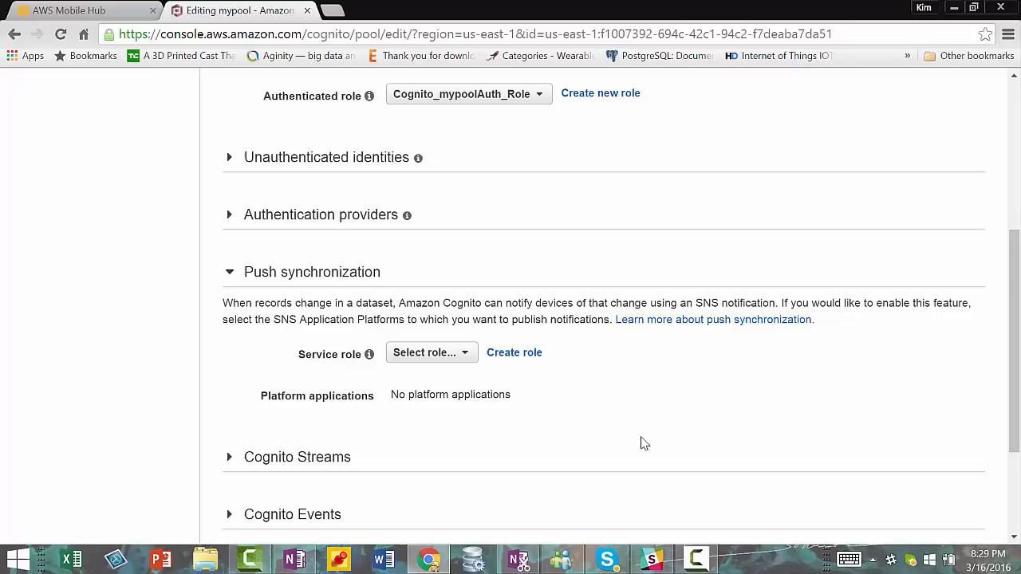
Step: Choose Cognito_PushSync_Role as mypool's push synchronization service role
click(431, 353)
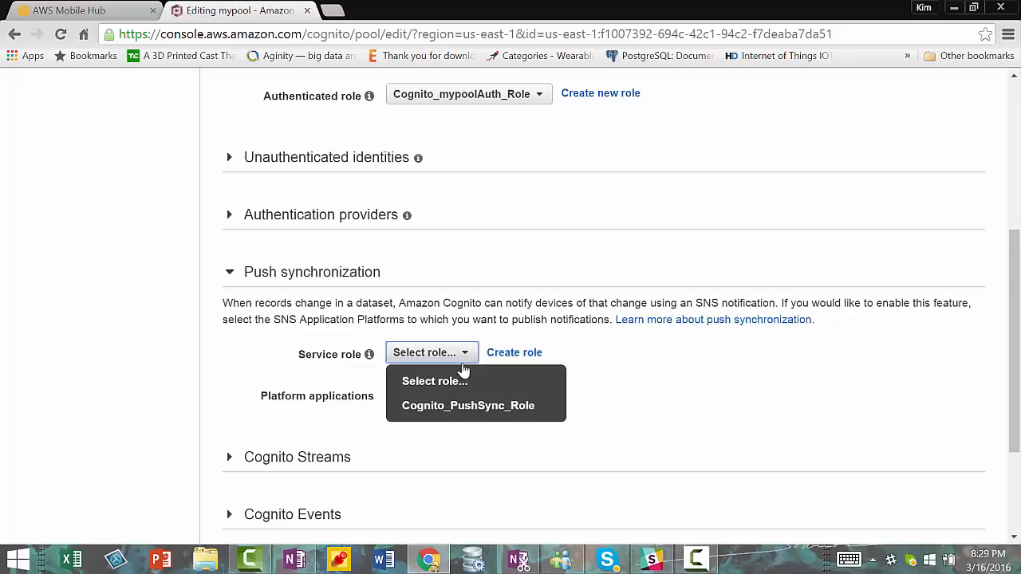
click(468, 405)
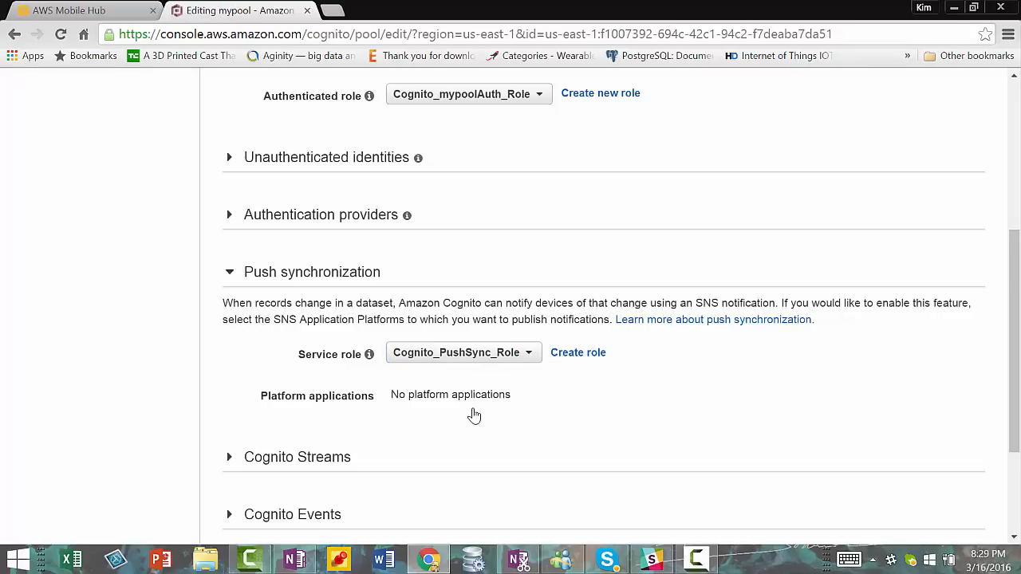
click(578, 352)
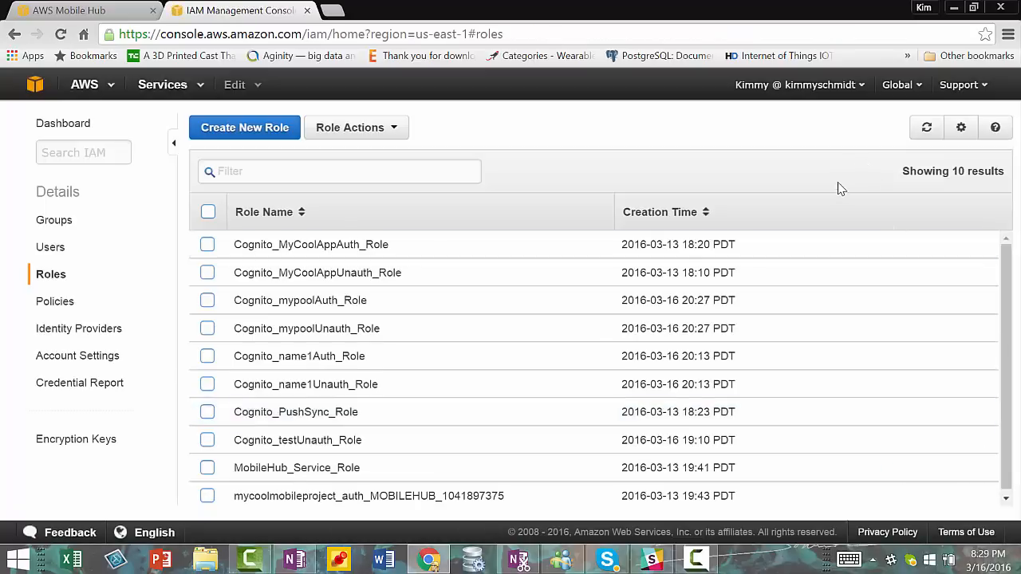
mouse_move(605, 198)
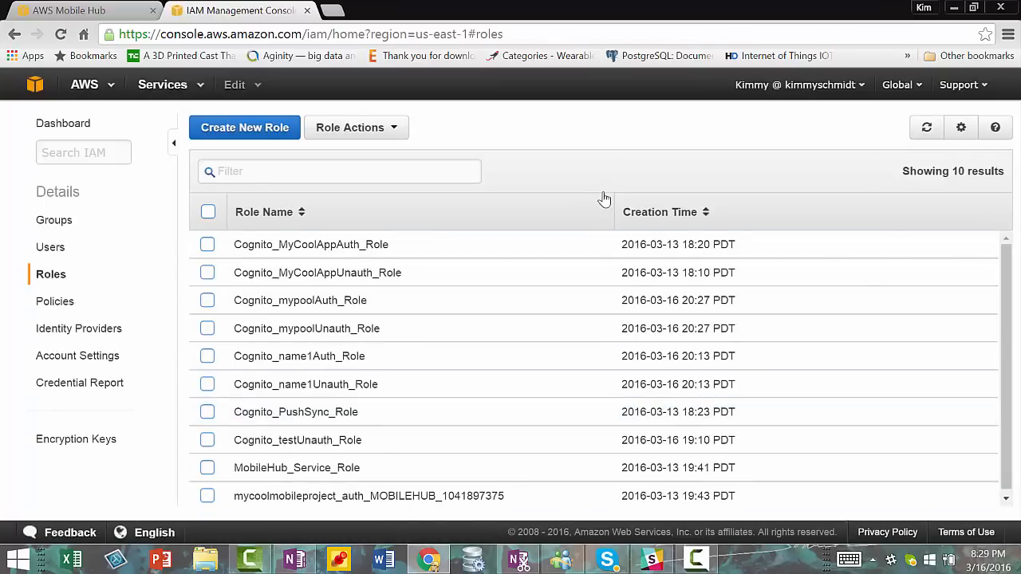
mouse_move(602, 275)
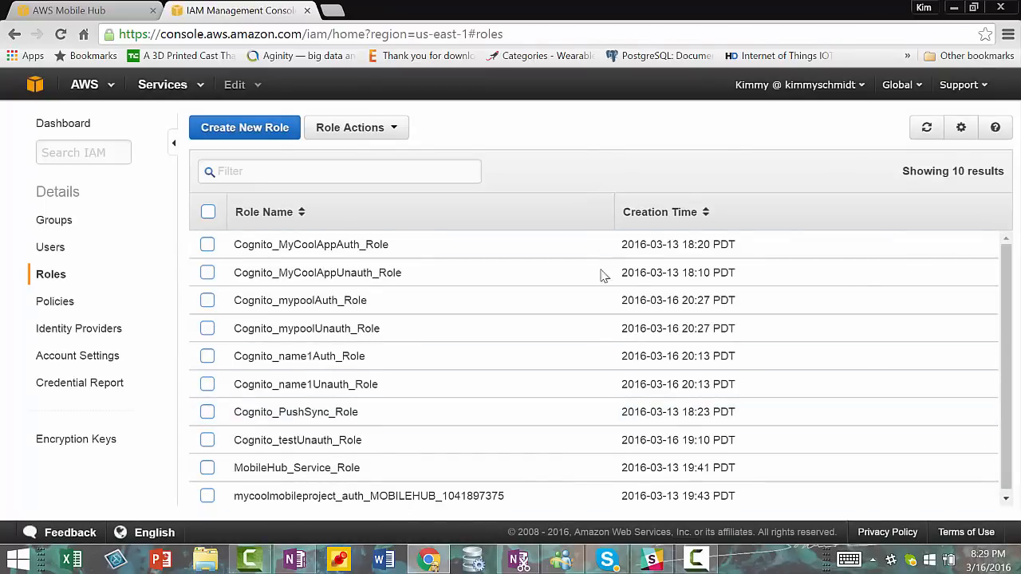
Step: Inspect Cognito_PushSync_Role's DynamoDB, Cognito developer identities and SNS permission policies
click(295, 411)
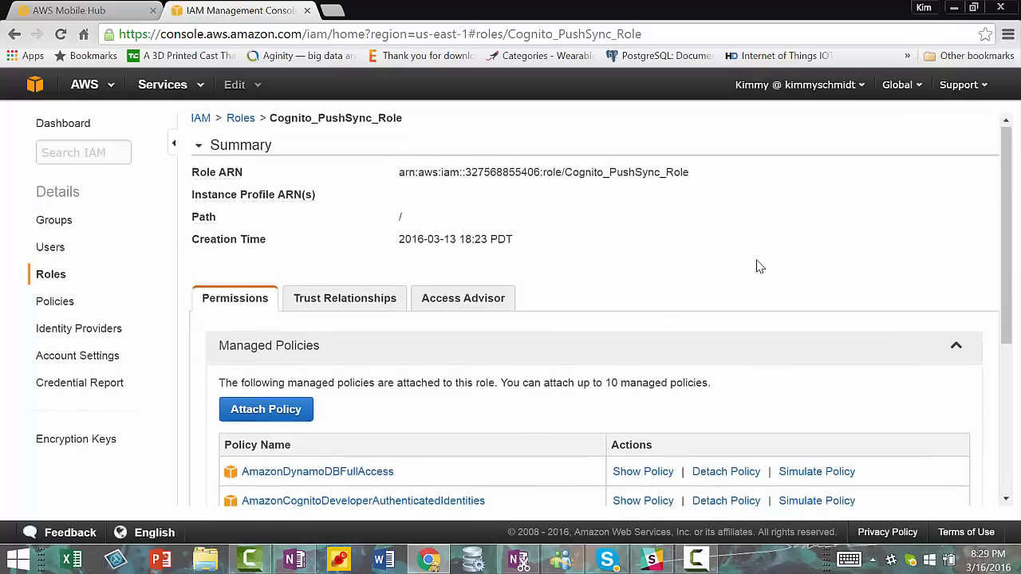
scroll(down, 3)
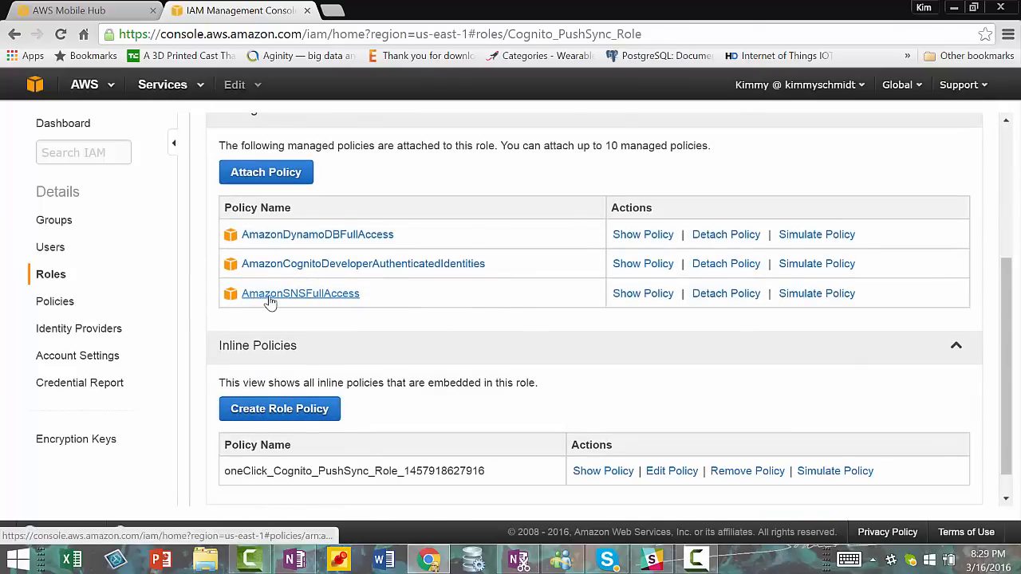
mouse_move(132, 230)
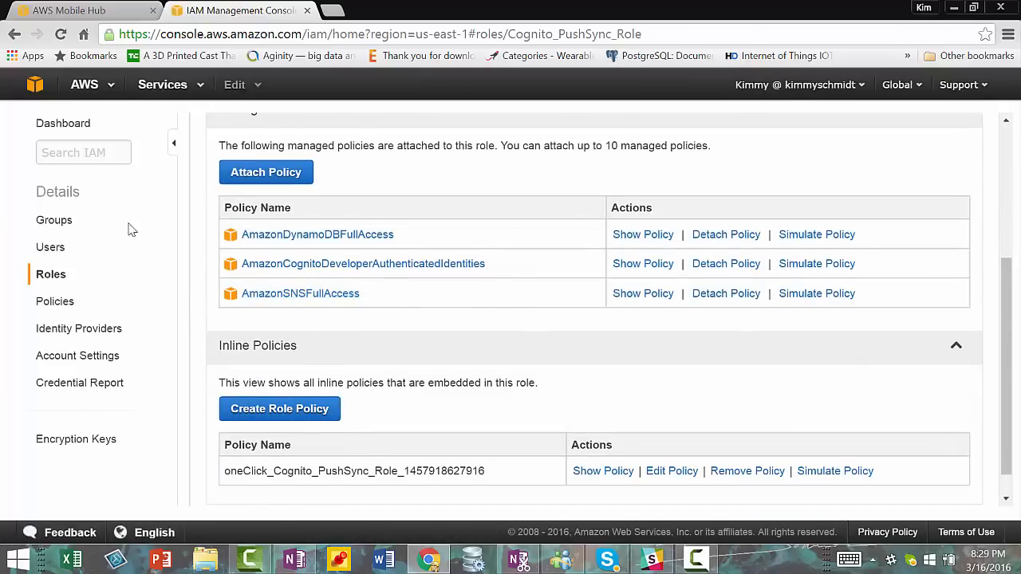
click(311, 209)
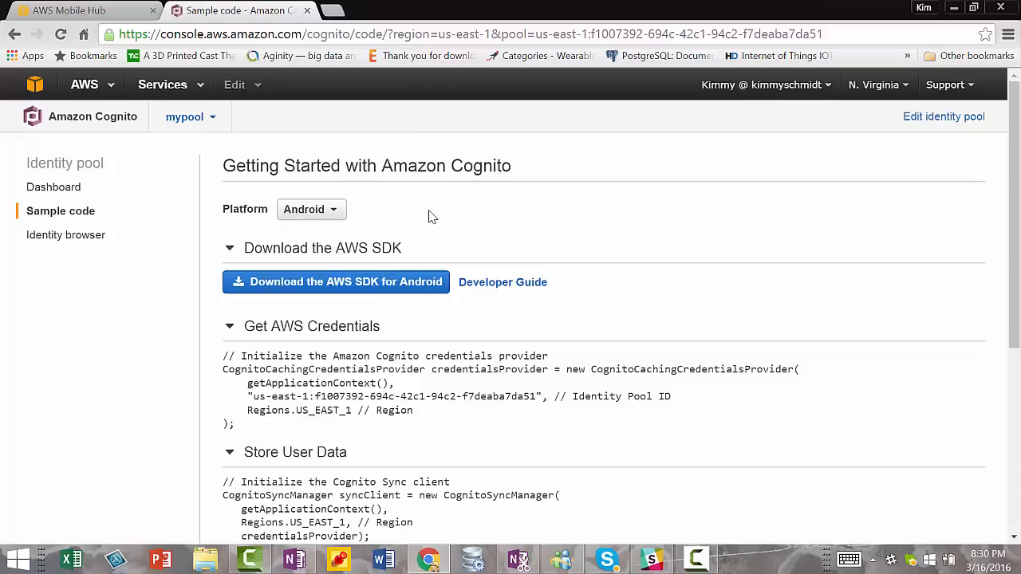
mouse_move(625, 261)
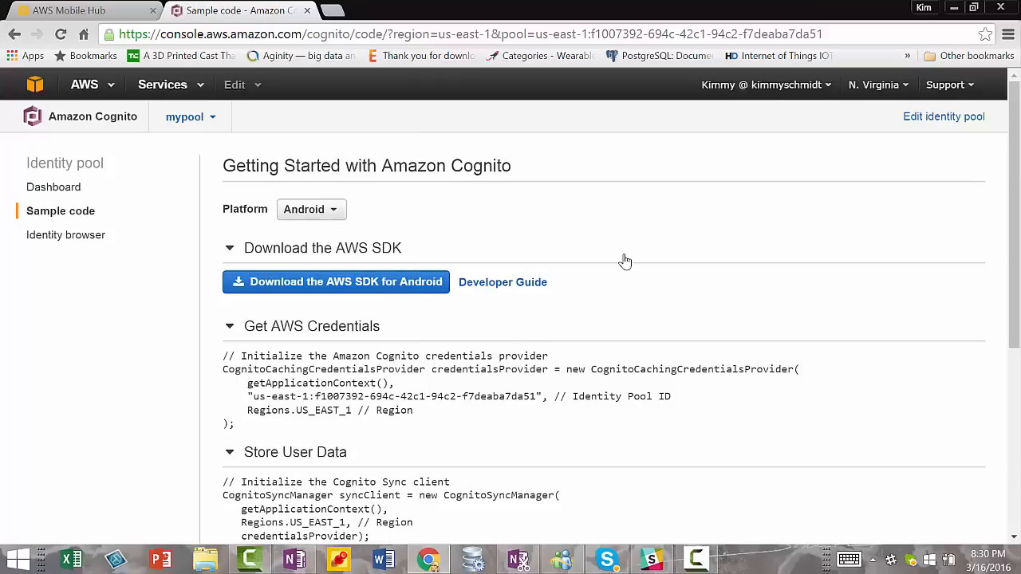
mouse_move(656, 295)
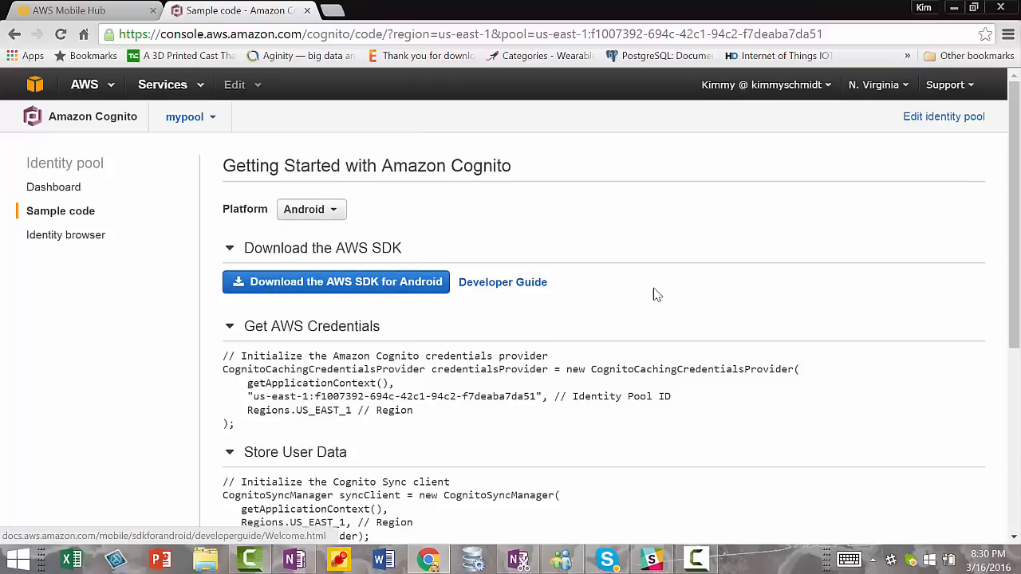
Step: Read through the Android sample code and select mypool's identity pool ID string
scroll(down, 3)
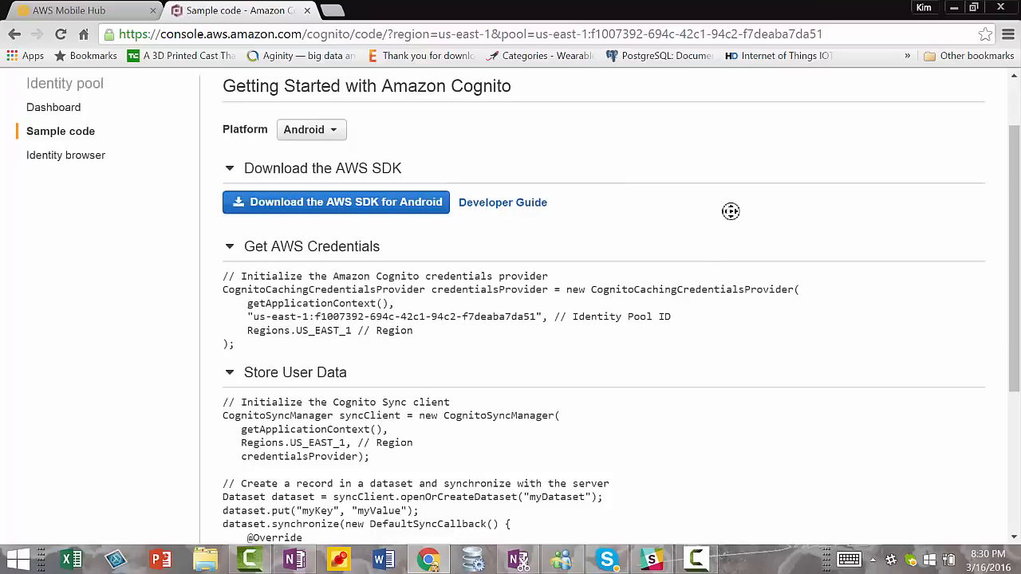
mouse_move(364, 352)
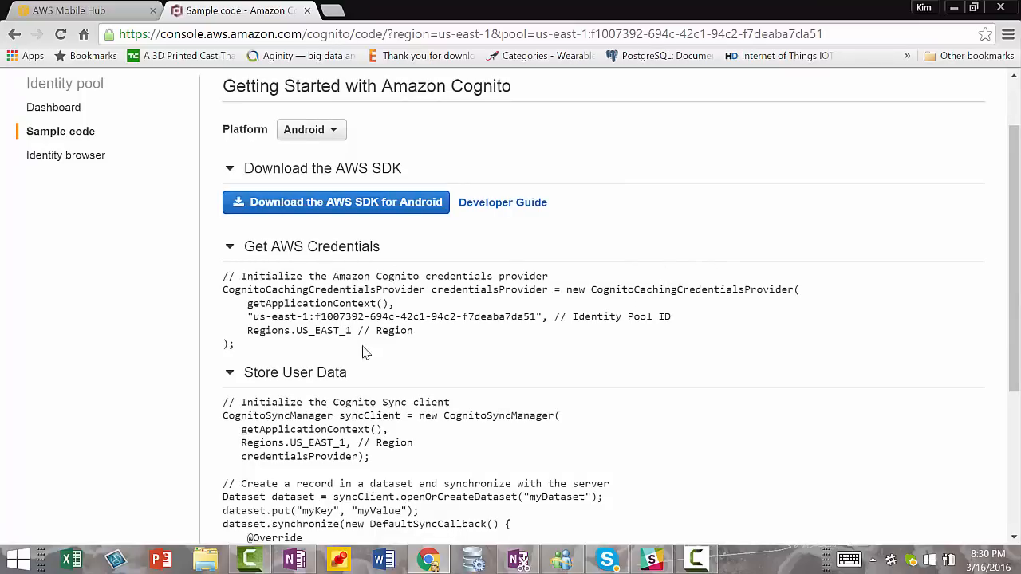
mouse_move(359, 265)
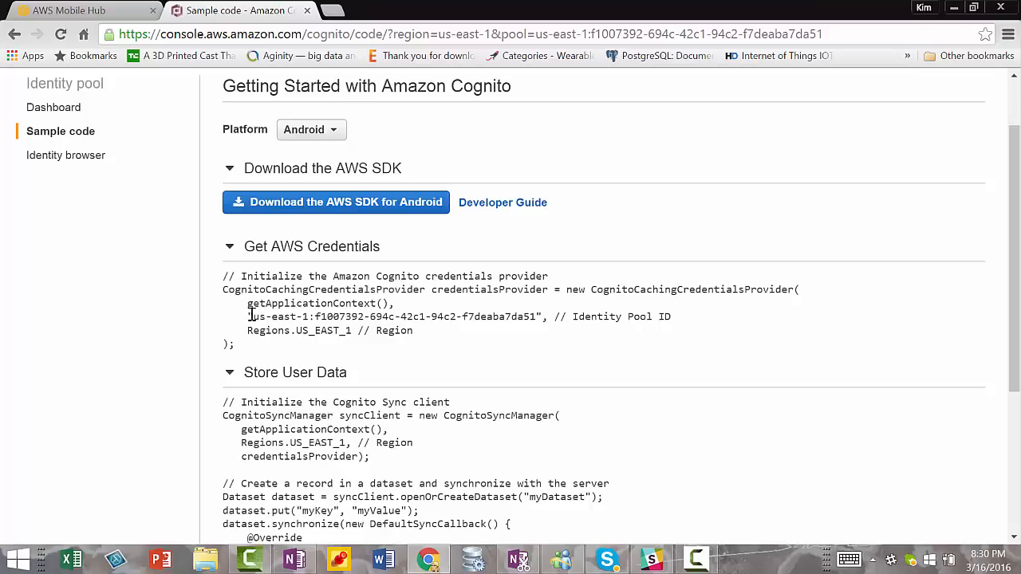
double_click(393, 317)
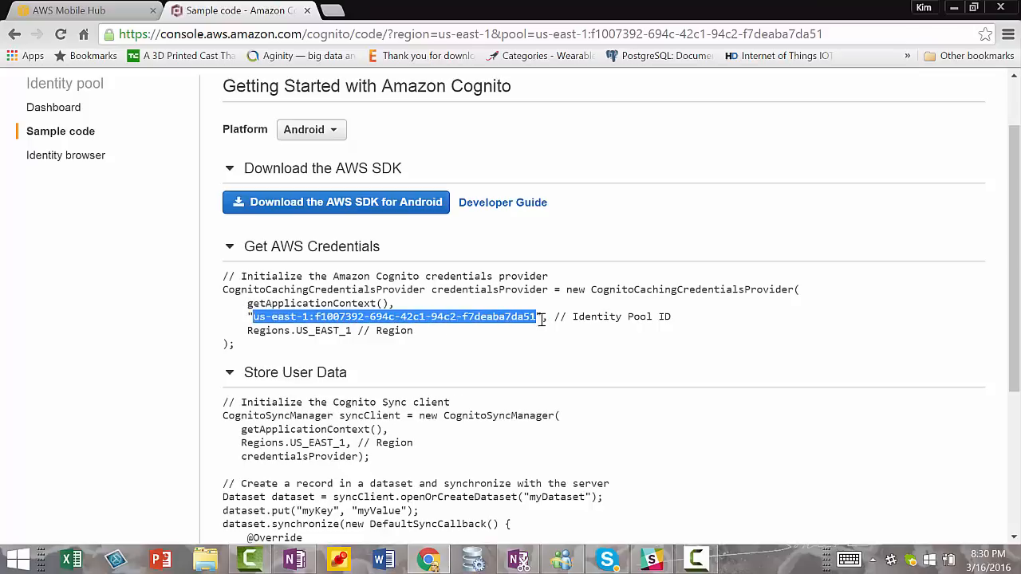
mouse_move(691, 371)
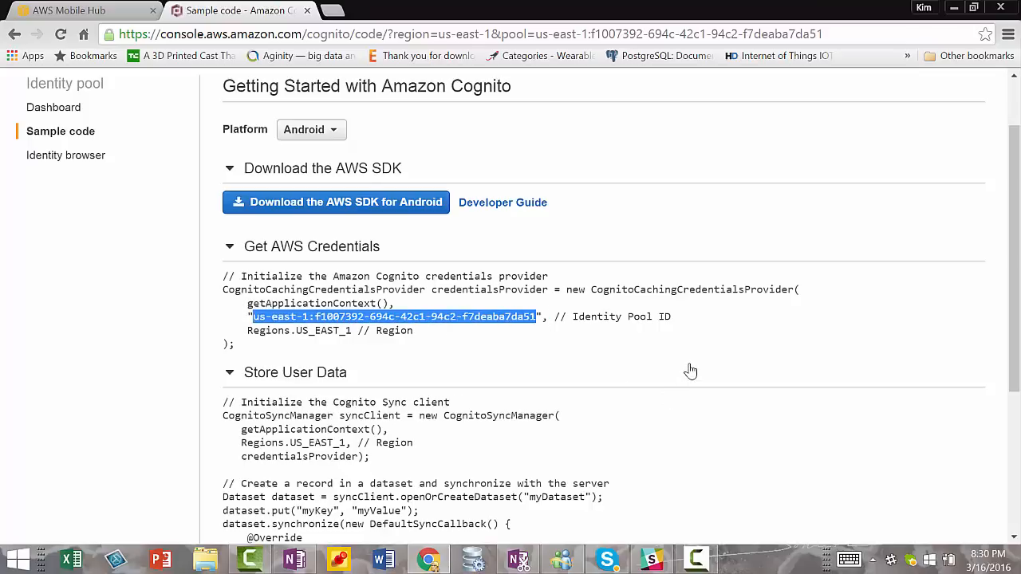
scroll(down, 3)
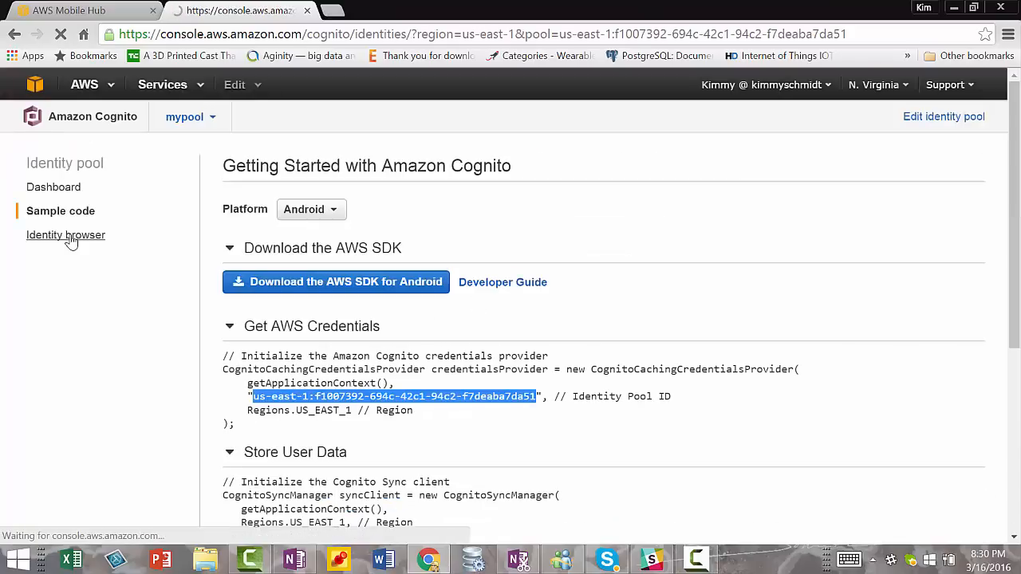
Step: Search mypool's identity browser by identity ID, finding no identities yet
click(65, 235)
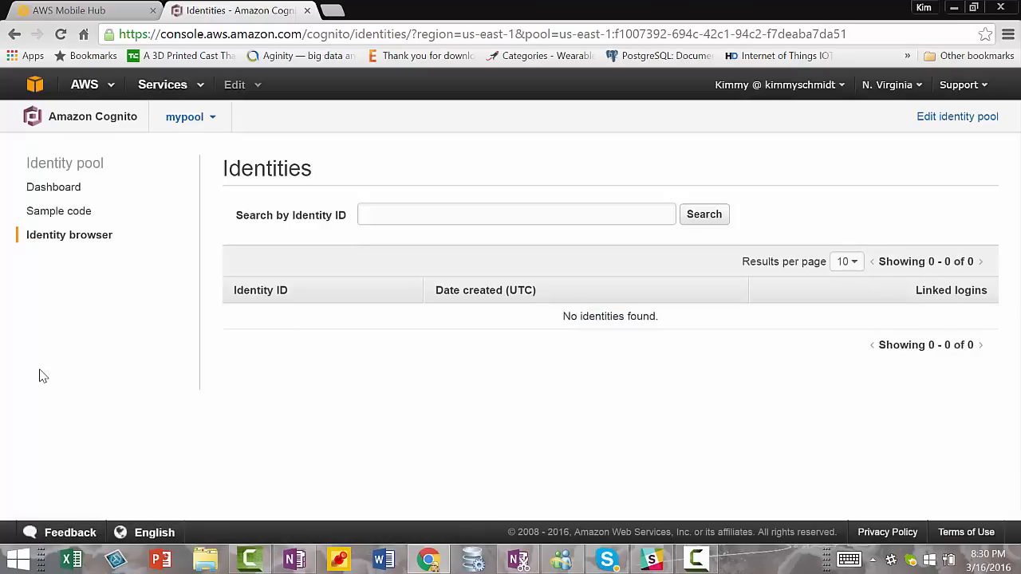
mouse_move(354, 201)
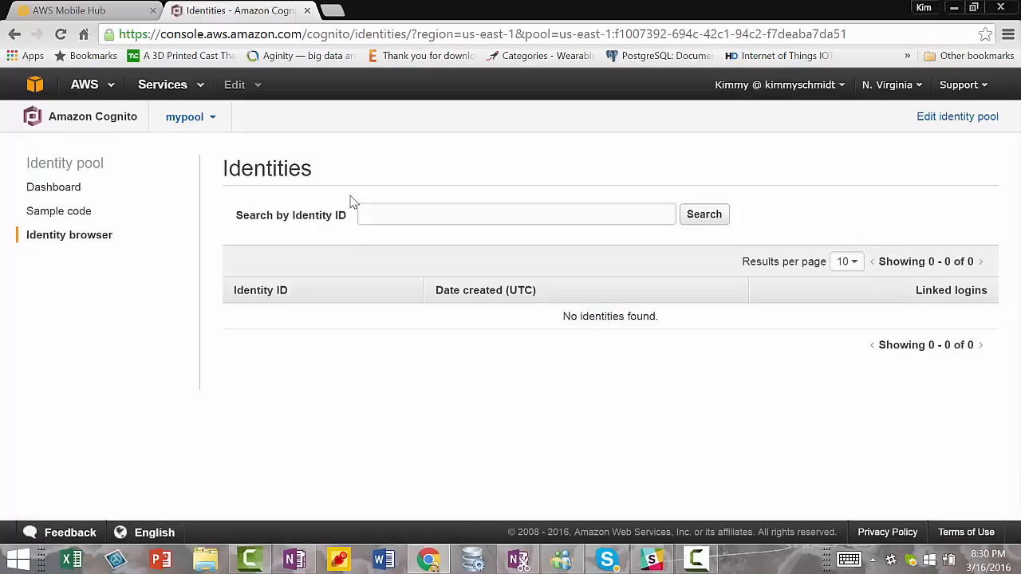
click(516, 214)
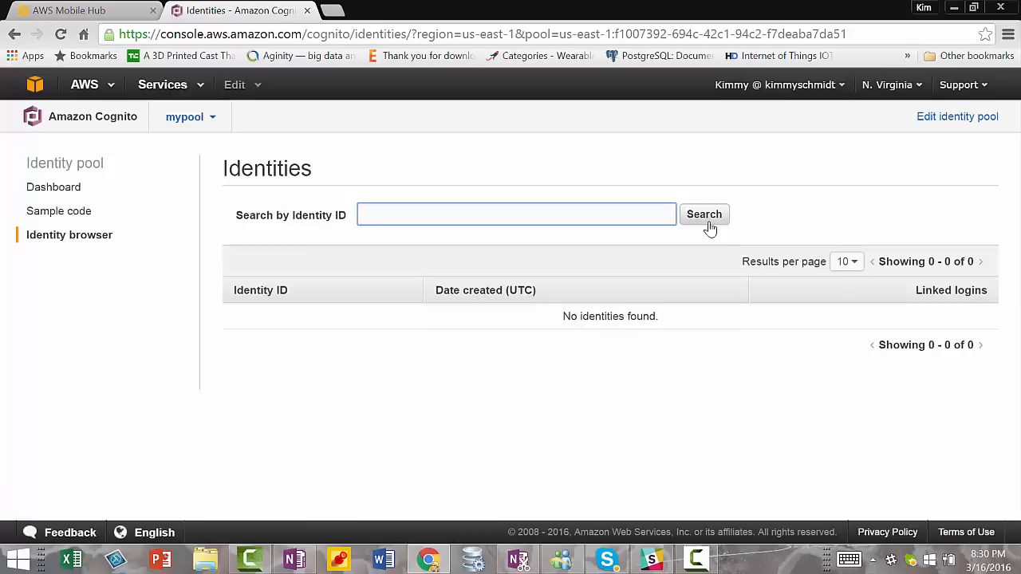
click(35, 85)
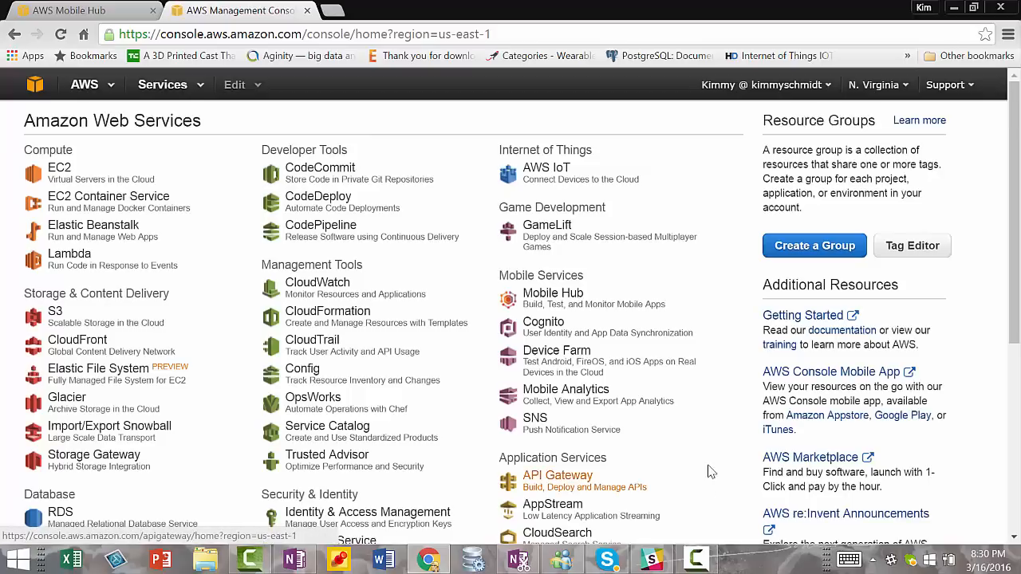
mouse_move(616, 390)
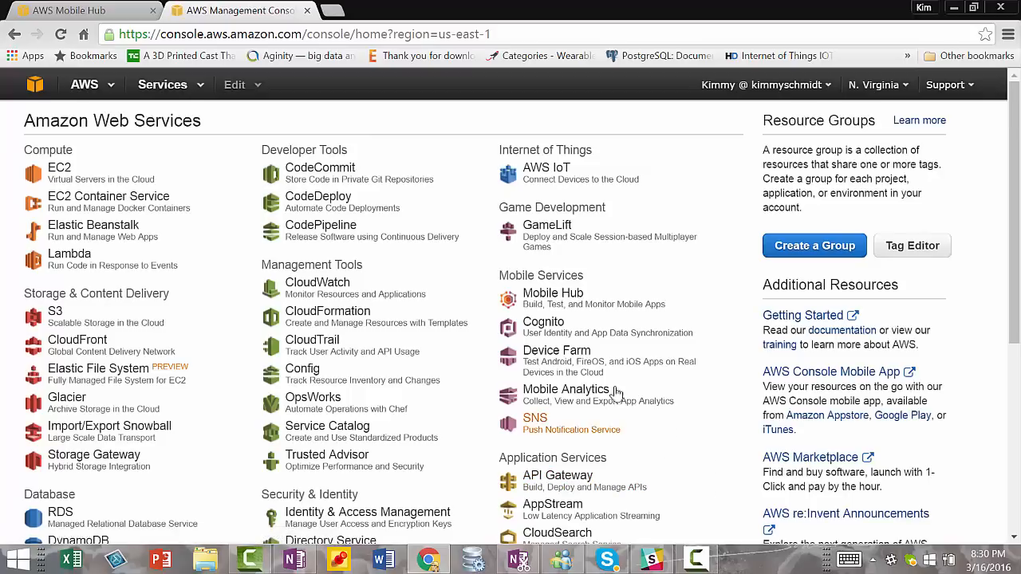
Step: Open My Cool Mobile Project in Mobile Hub and reach its Build page
click(553, 292)
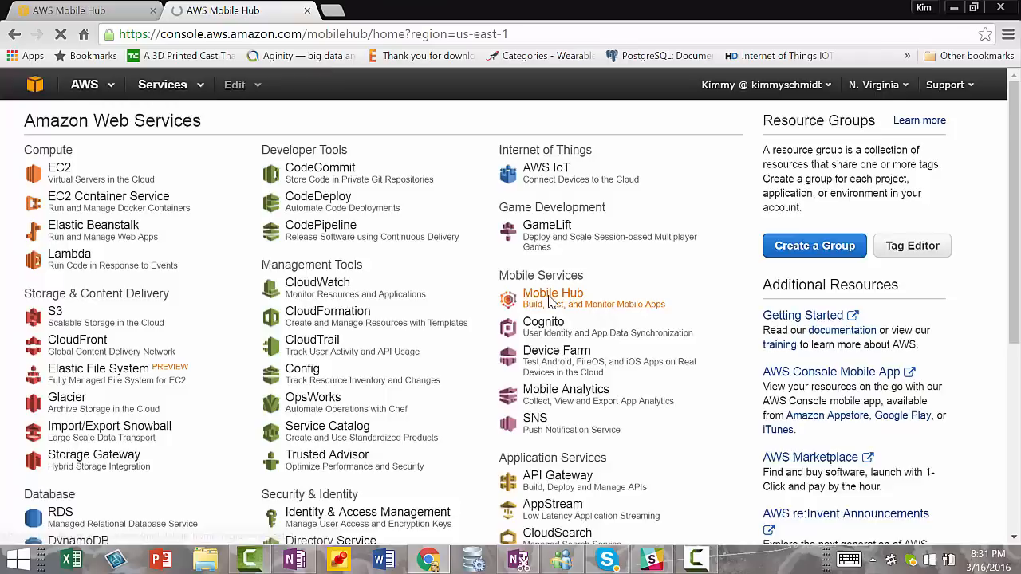
click(553, 292)
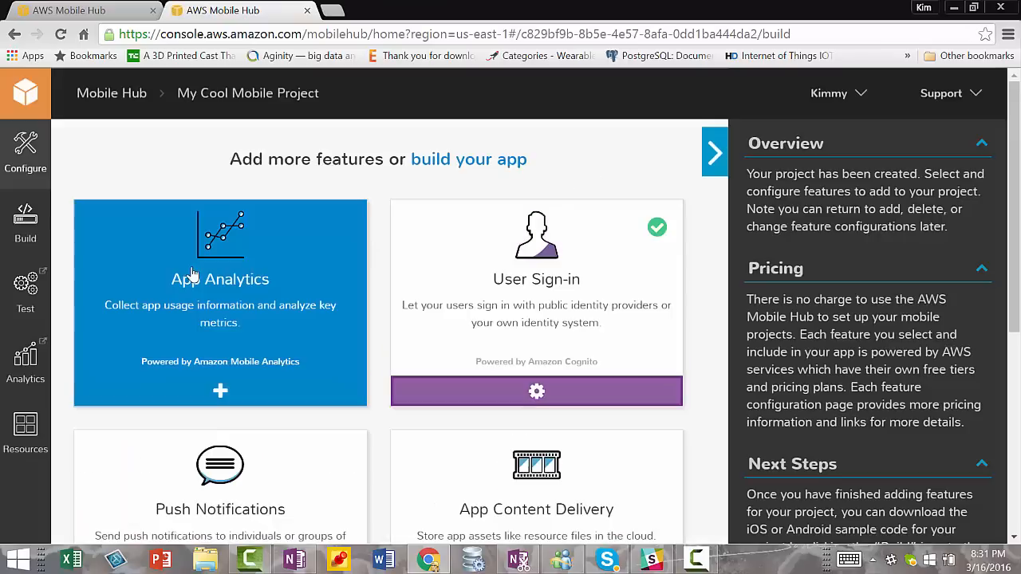
mouse_move(712, 317)
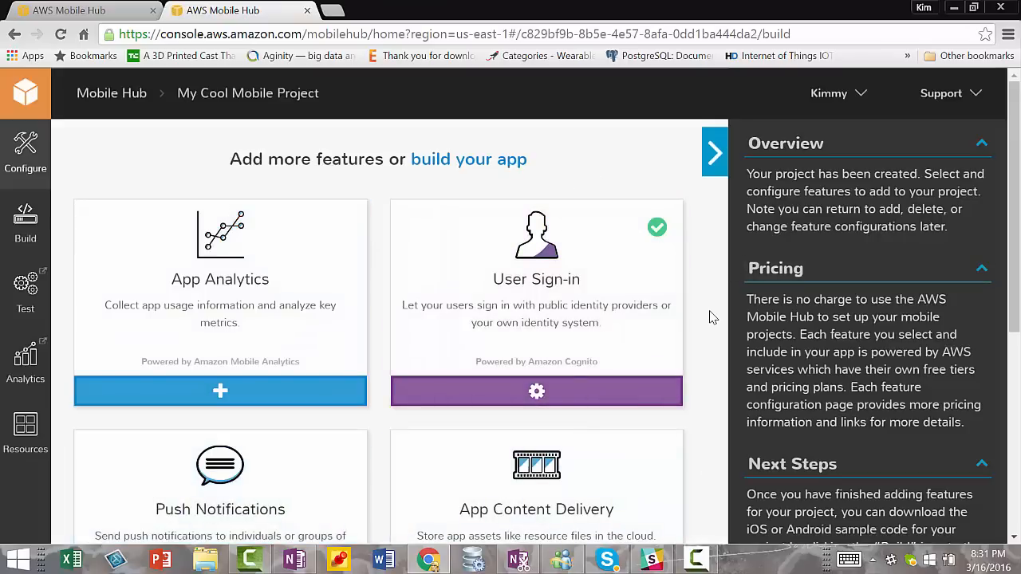
scroll(down, 3)
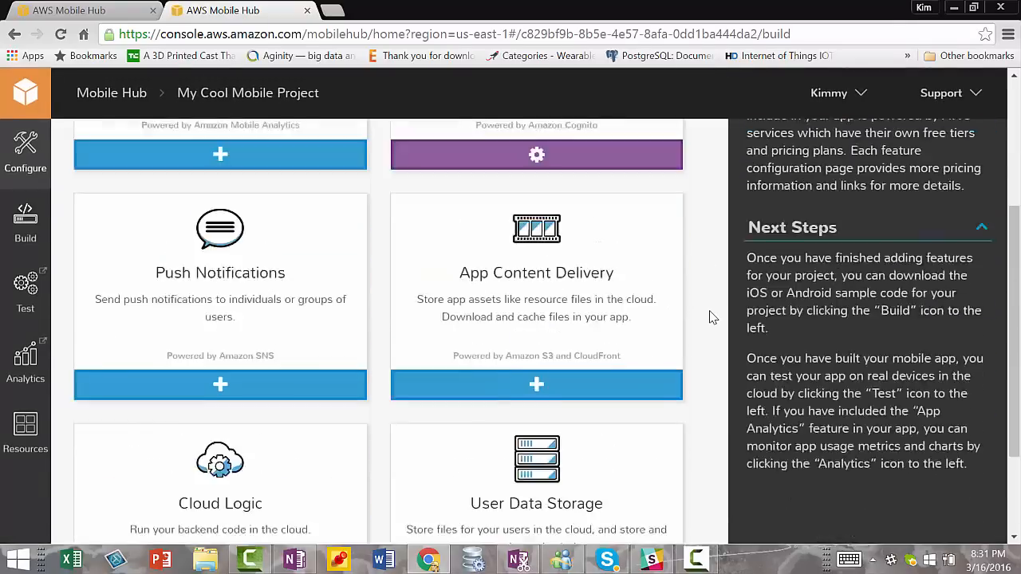
click(25, 220)
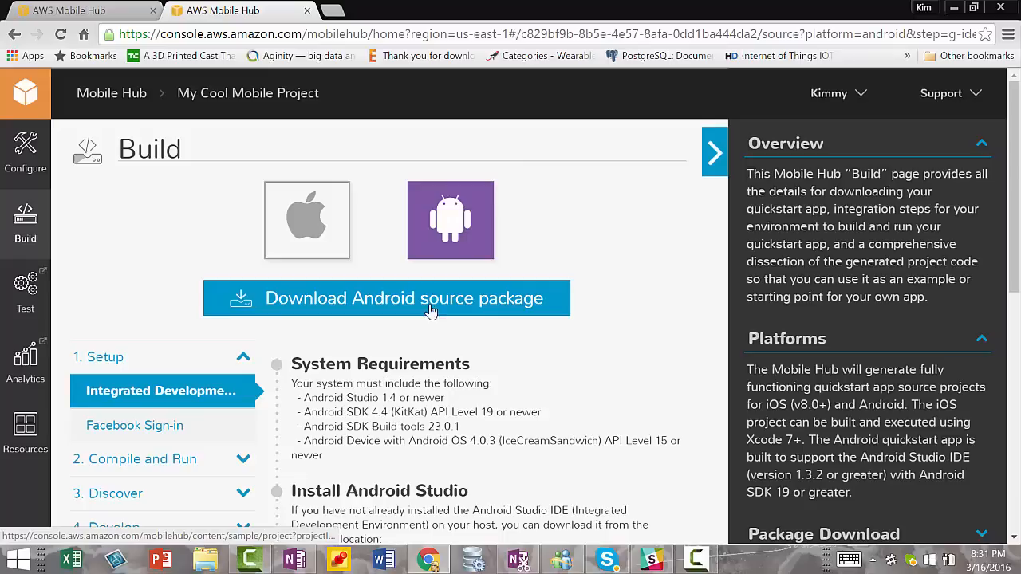
mouse_move(598, 326)
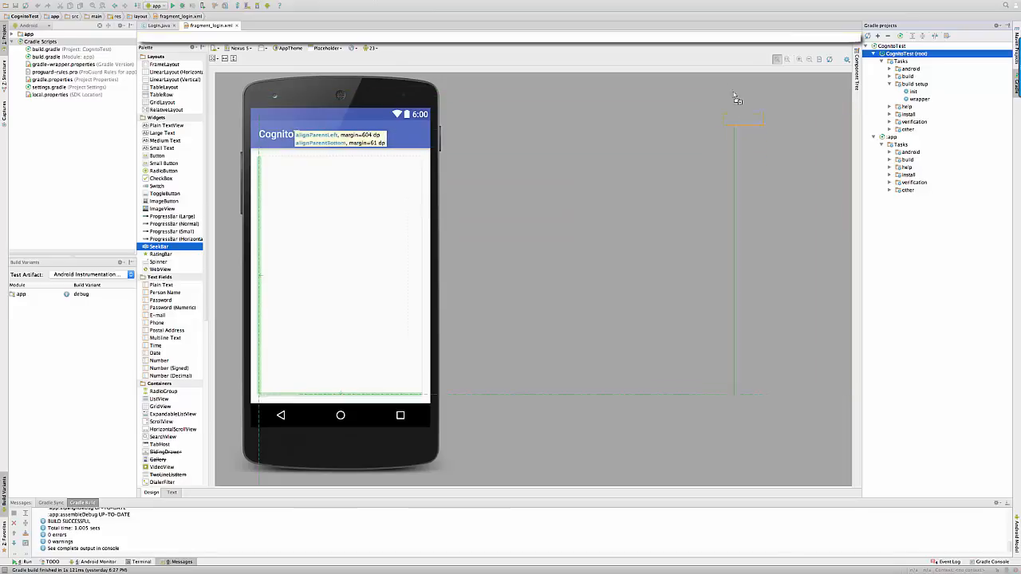
Step: View the CognitoTest project's Login.java activity code in Android Studio
click(159, 26)
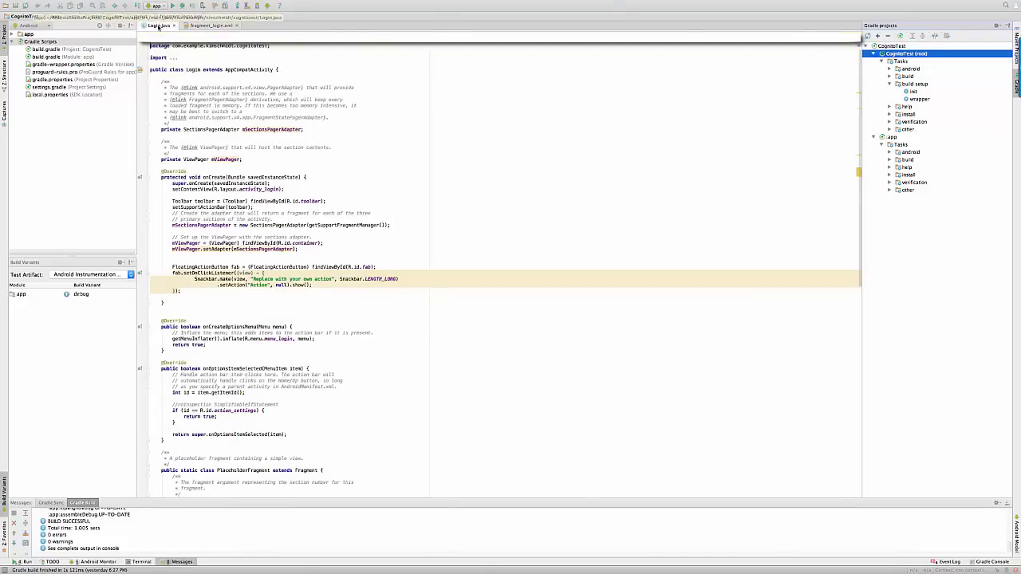
click(624, 198)
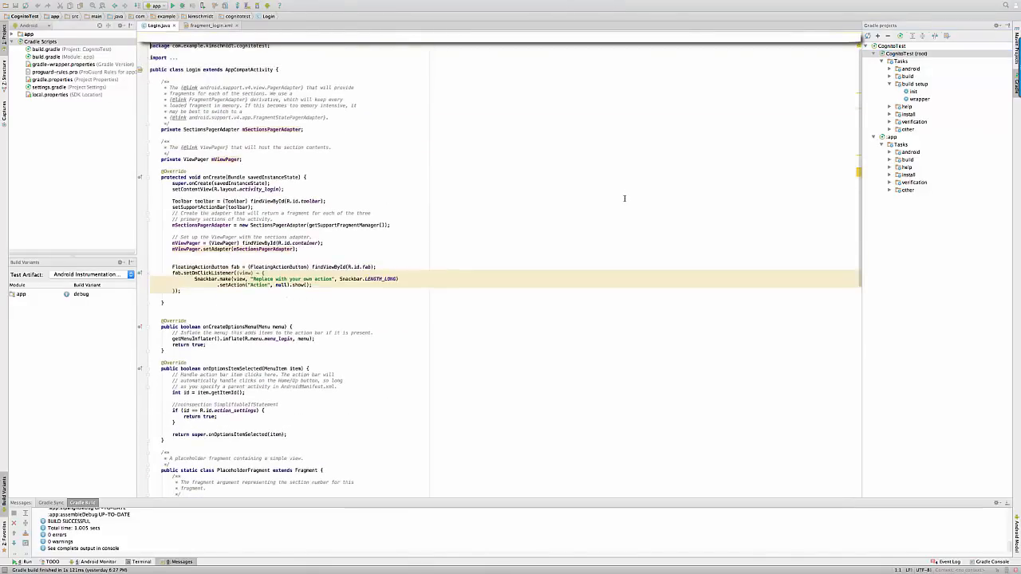